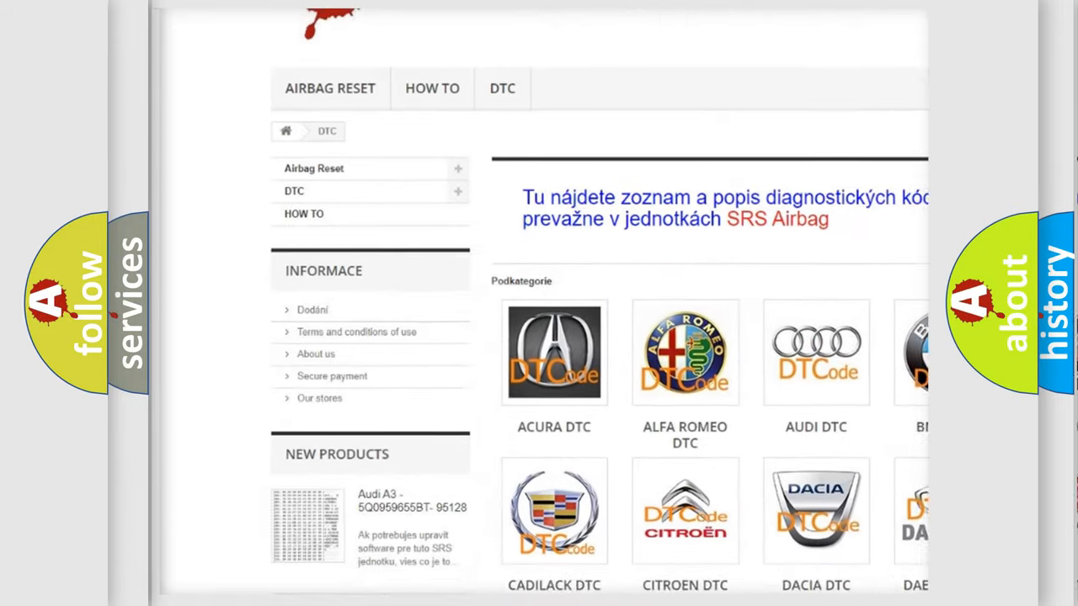
# - Scroll down to the P1502 slide showing the intermittent idle air control valve description
pyautogui.scroll(-3)
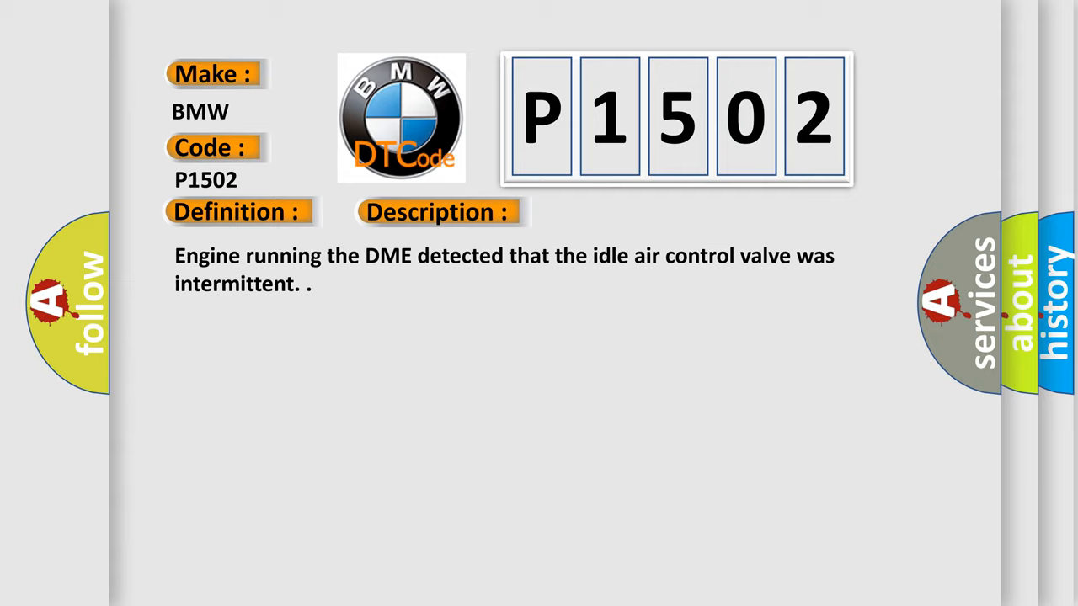
# - Reveal the P1502 cause list: loose fuel delivery connector, failed fuel pump, relay faults
pyautogui.click(618, 211)
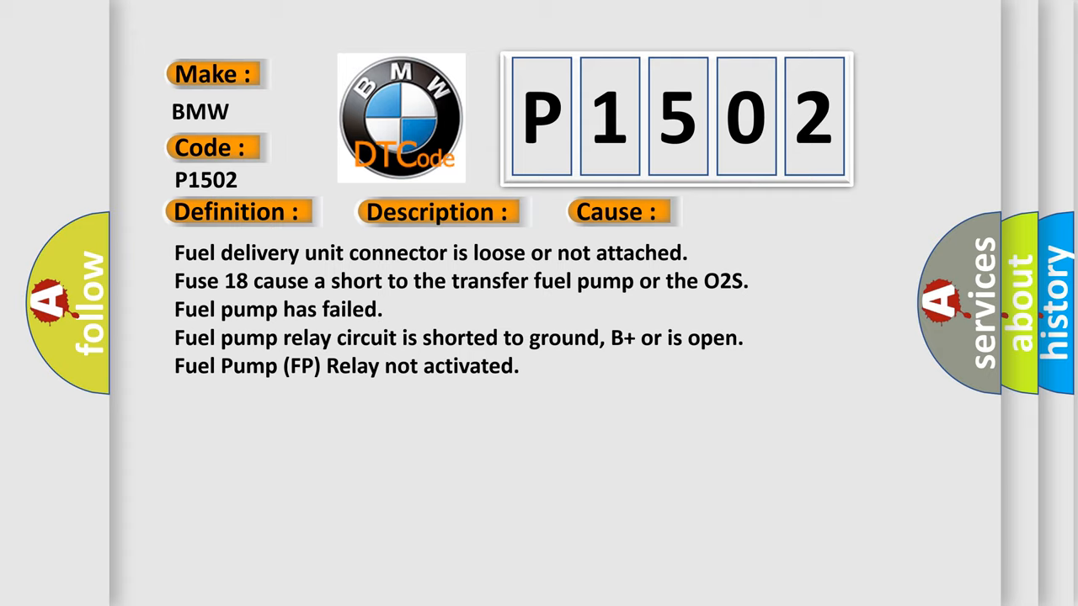